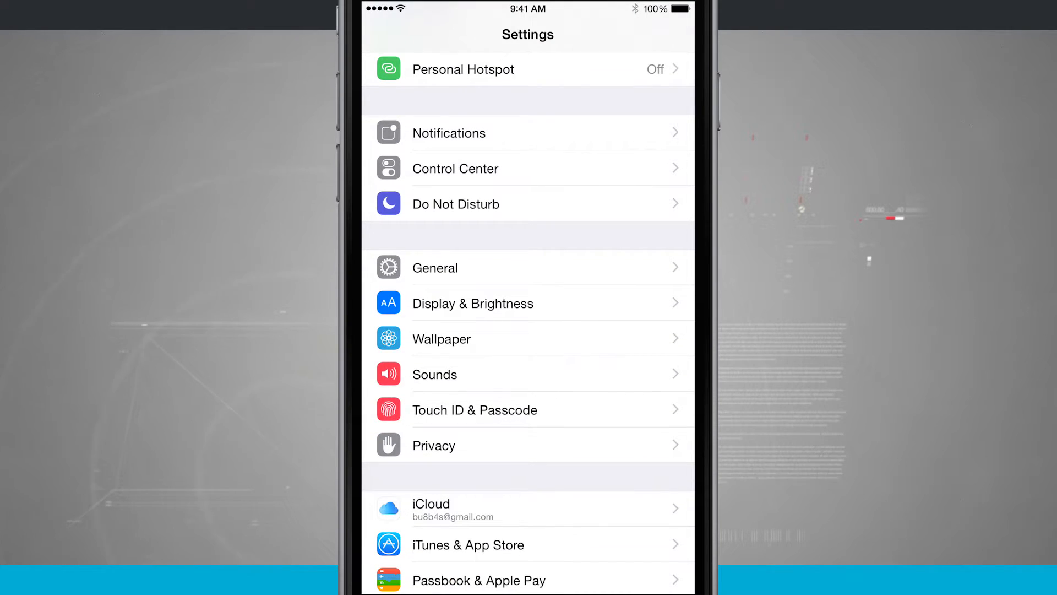
Open the Wallpaper page showing the current lock and home screen images.
click(442, 339)
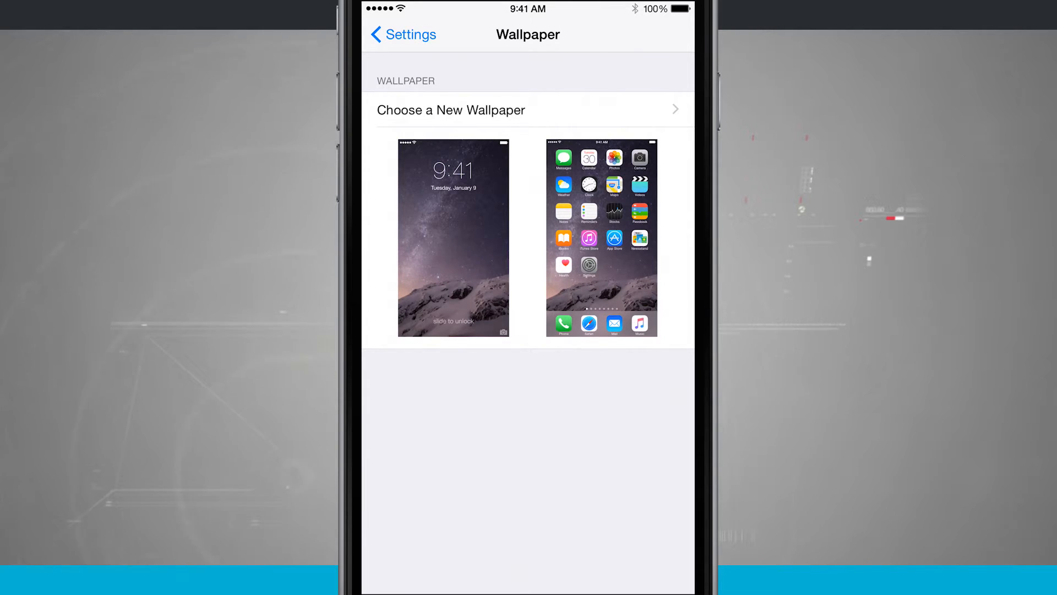
click(453, 237)
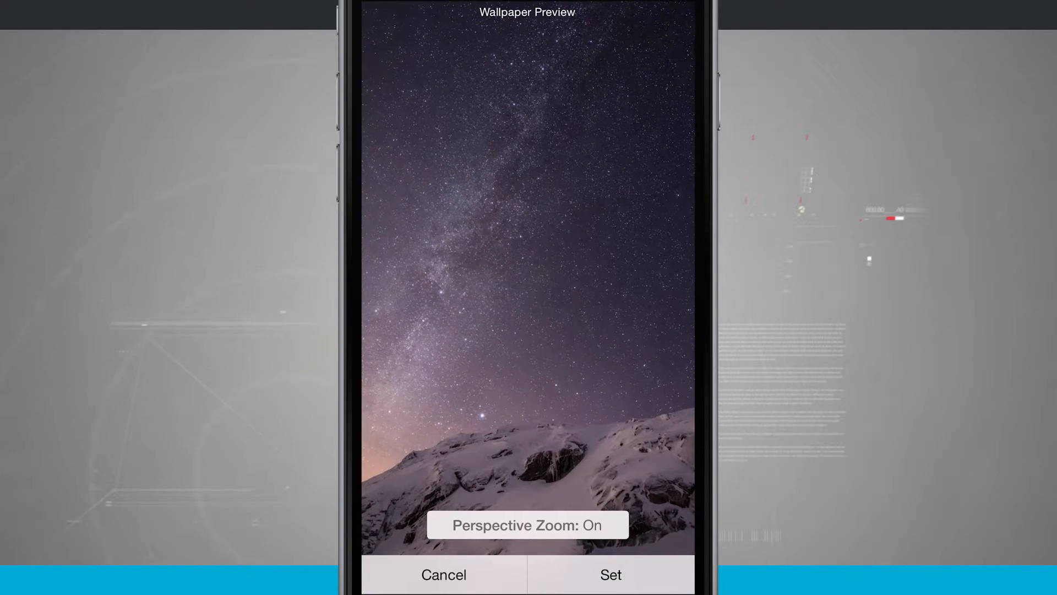
click(527, 525)
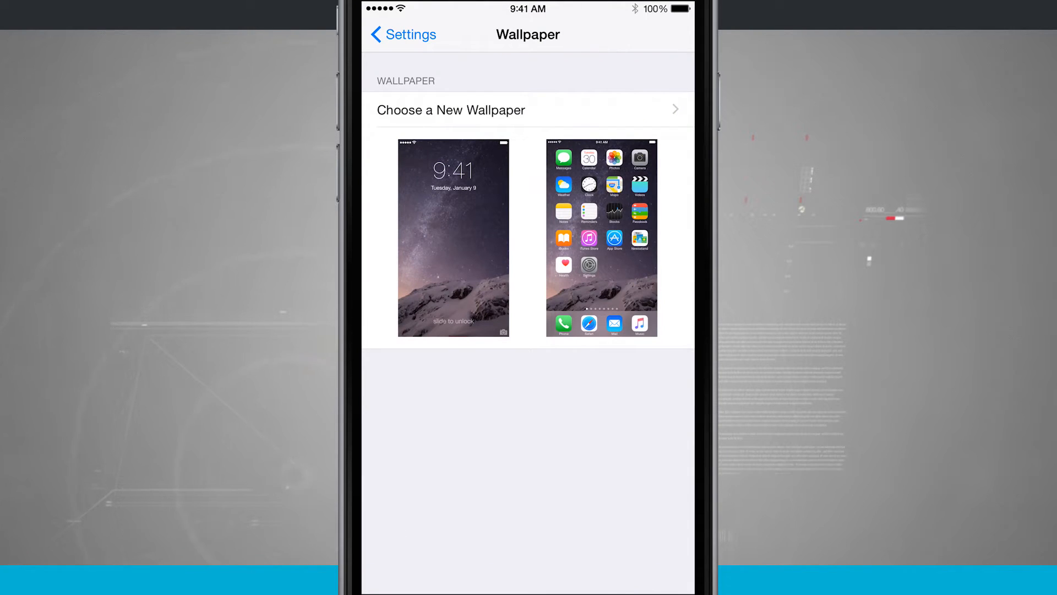
Browse the new-wallpaper choices and open the Dynamic collection of seven bubble wallpapers.
click(450, 110)
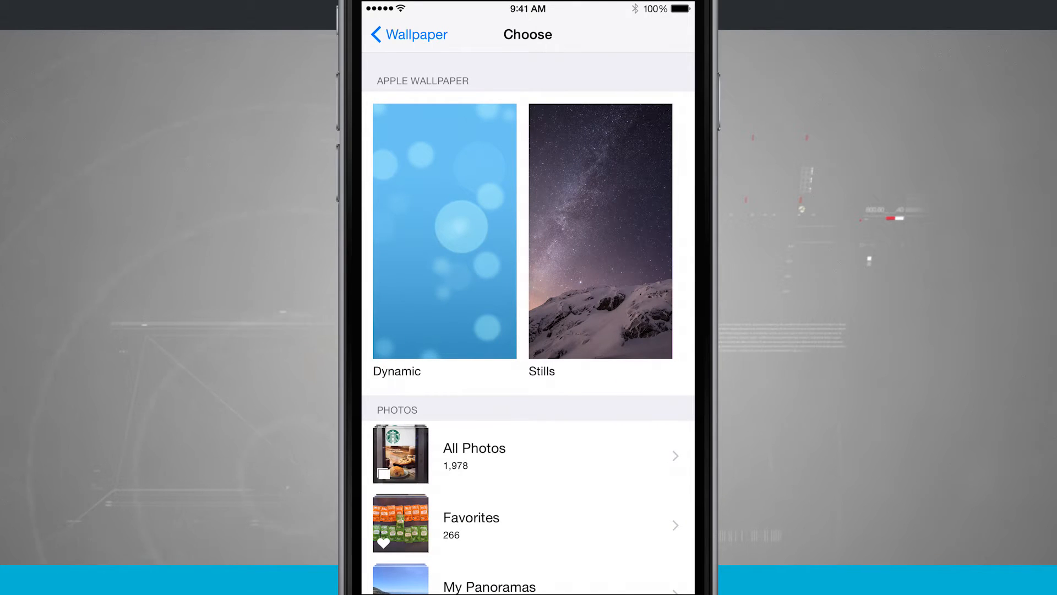
scroll(down, 3)
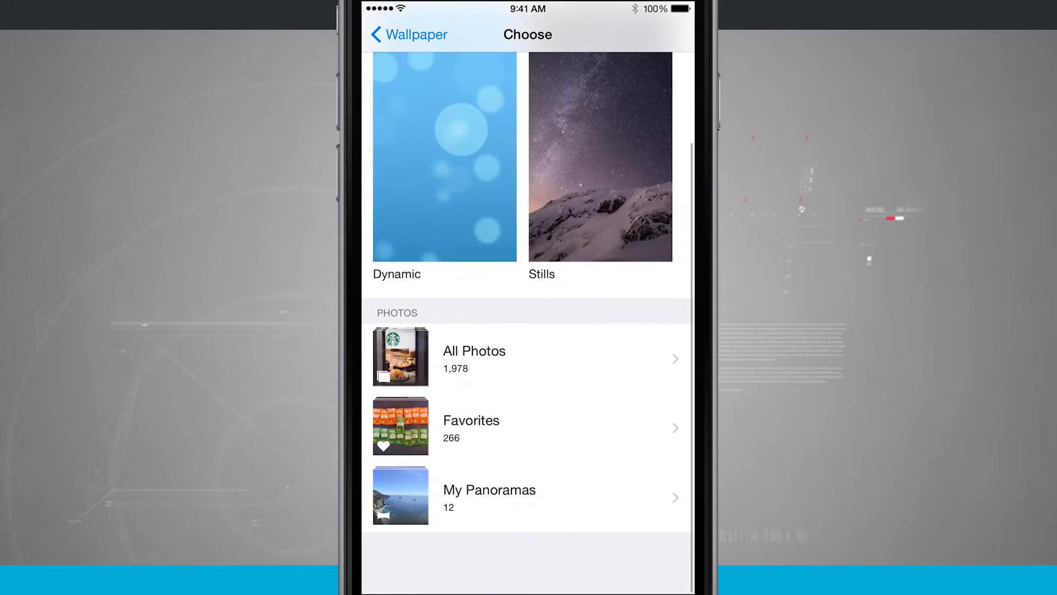
scroll(down, 3)
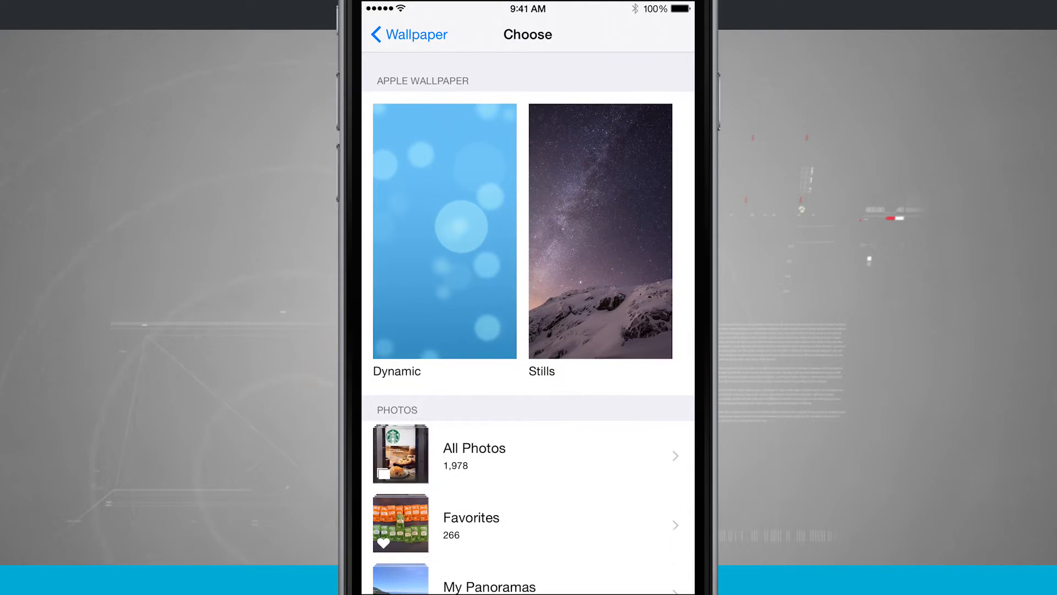
click(444, 231)
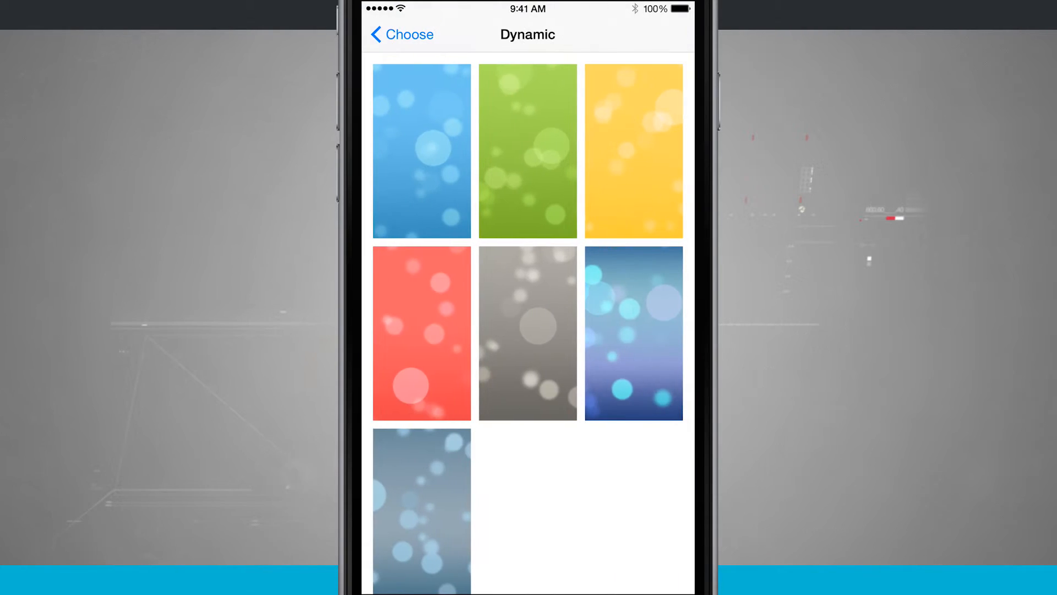
Preview the blue bubble Dynamic wallpaper and set it for both screens.
click(420, 150)
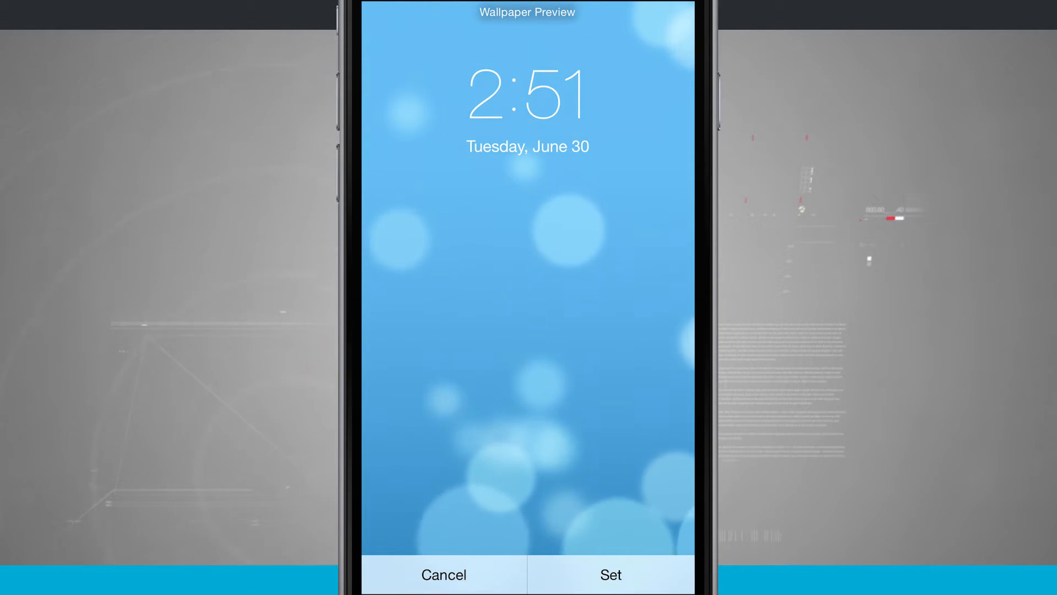
click(610, 574)
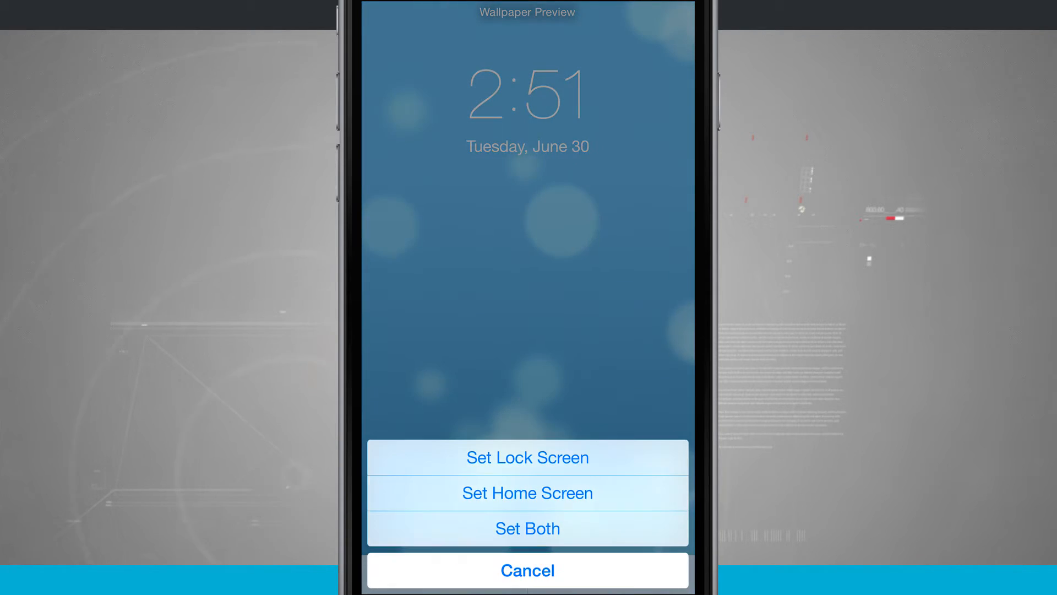
click(528, 529)
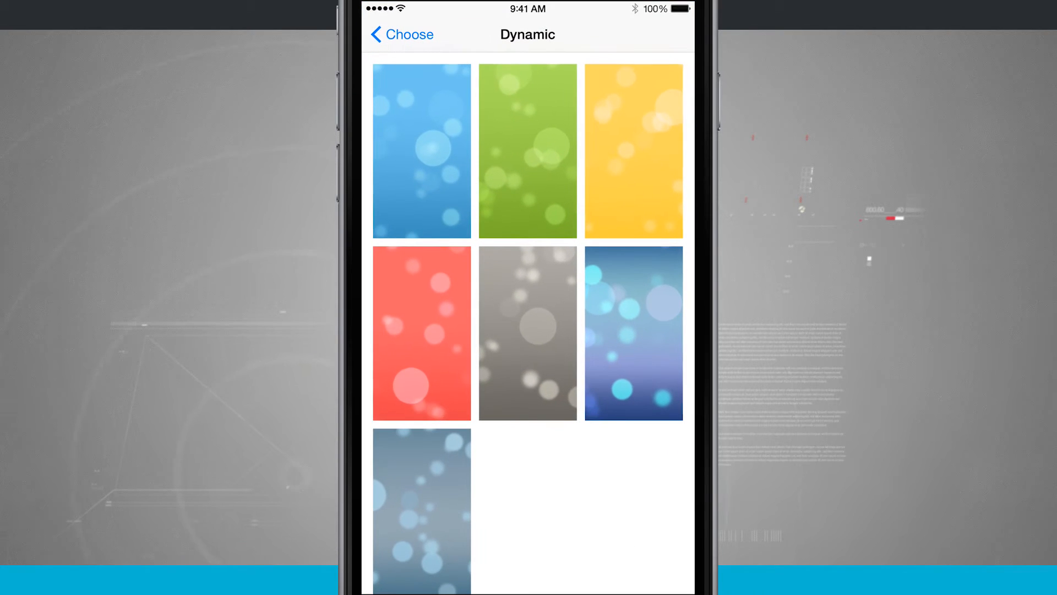
Go back to the categories, open Stills, and scroll to the gradient wallpapers.
click(402, 34)
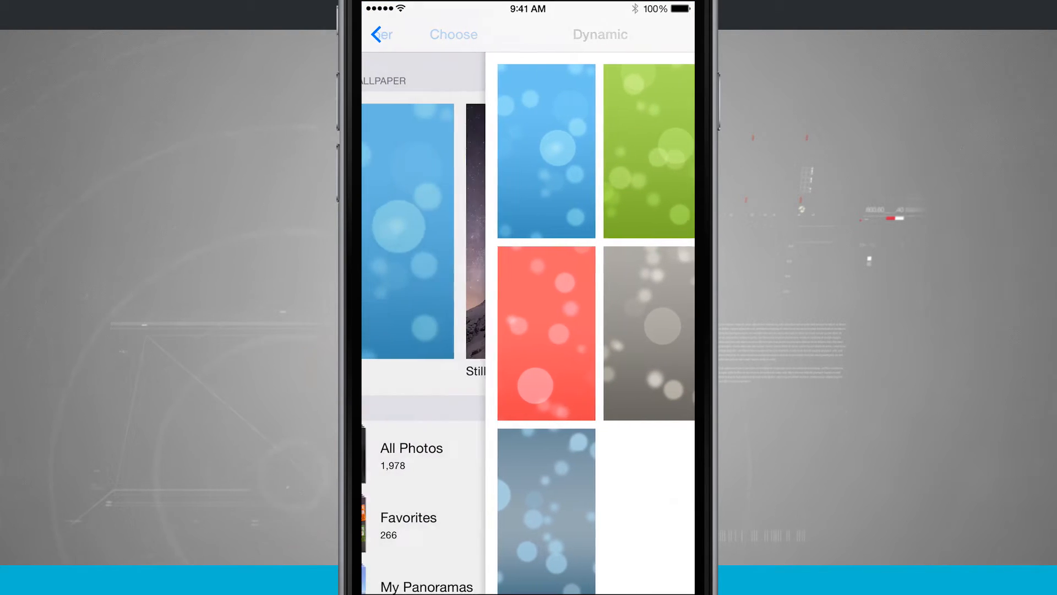
click(382, 34)
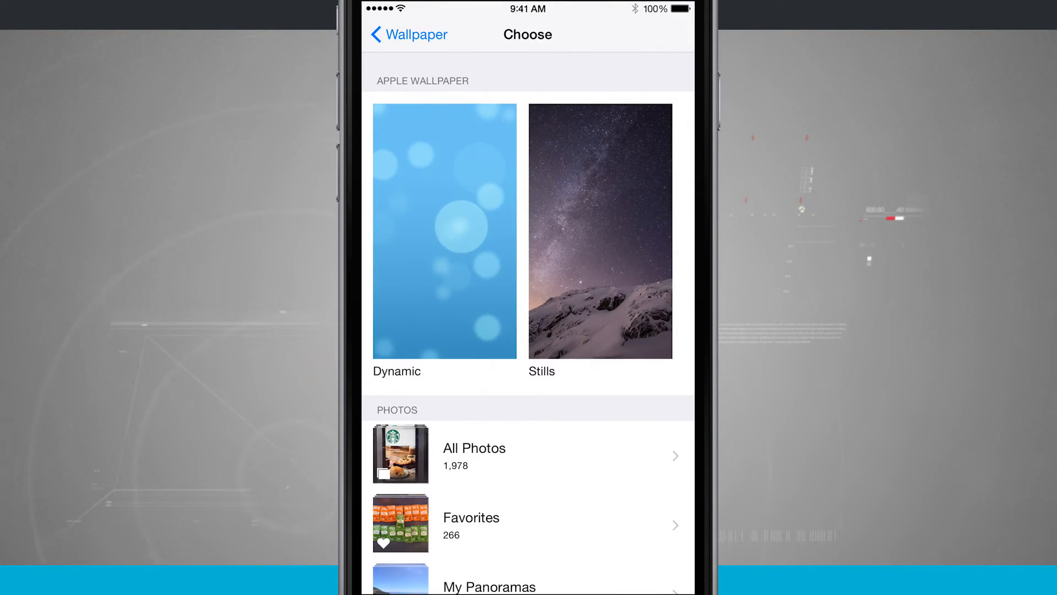
click(600, 230)
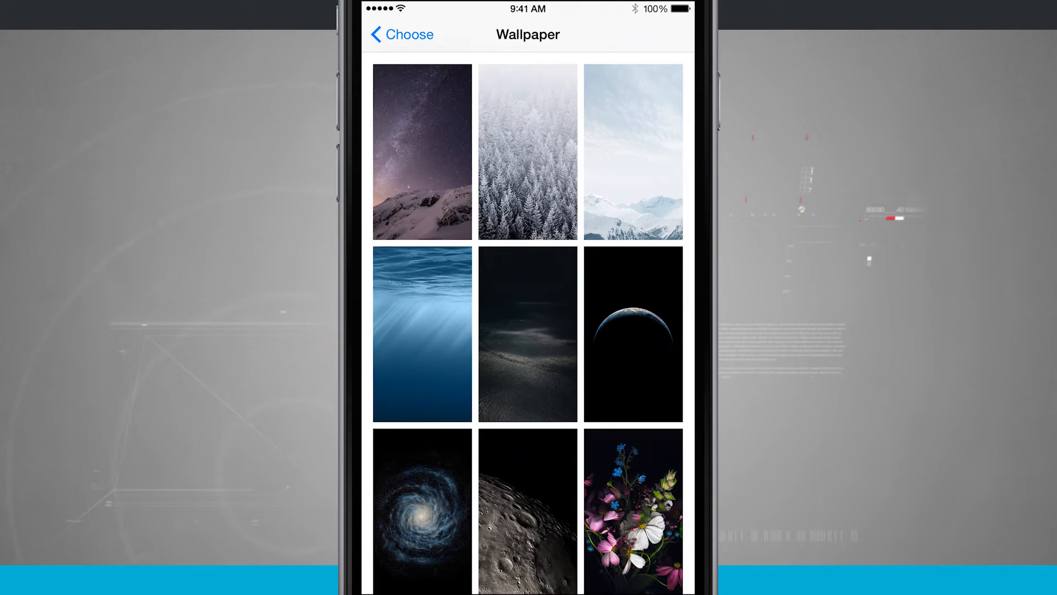
scroll(down, 3)
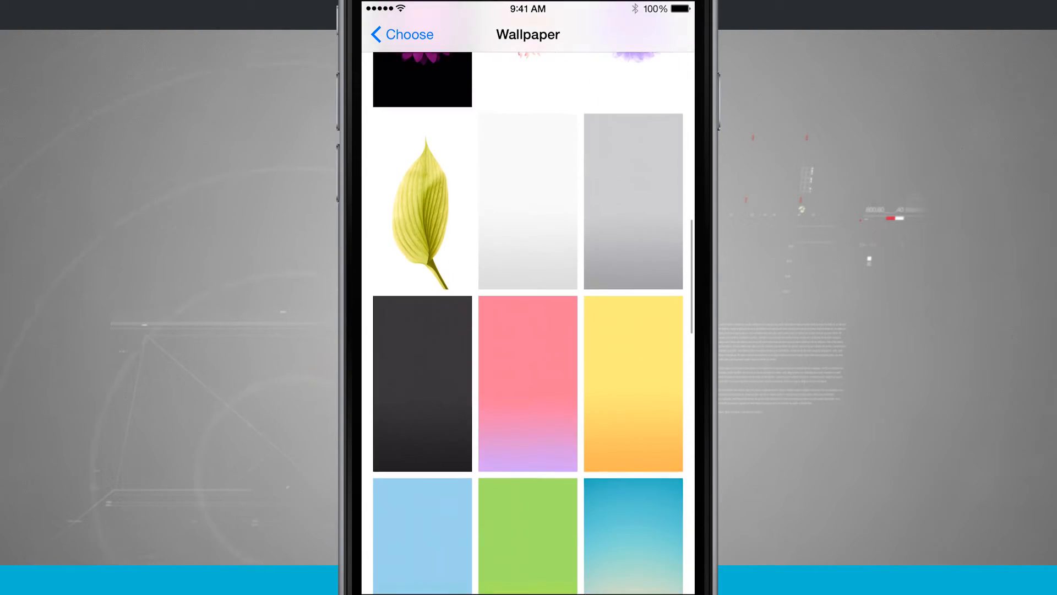
scroll(down, 3)
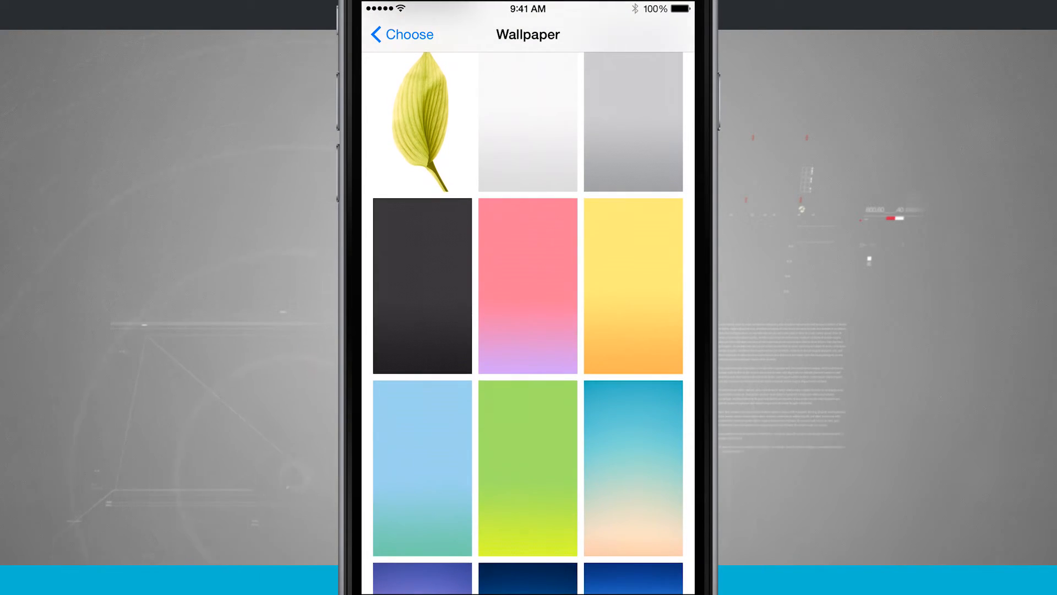
Preview the teal-to-peach gradient and set it as the home screen only.
click(633, 468)
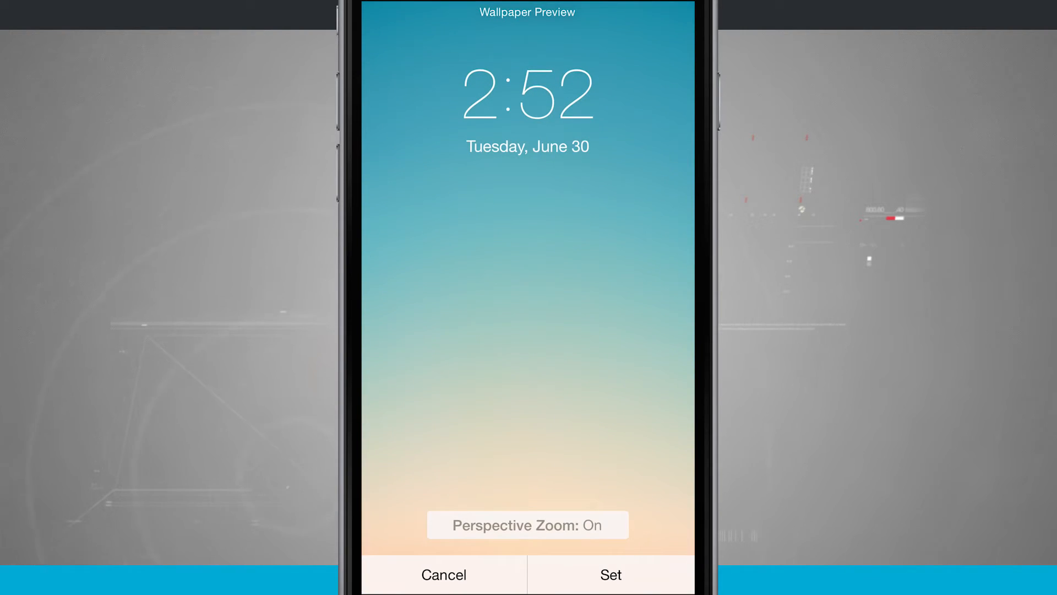
click(609, 574)
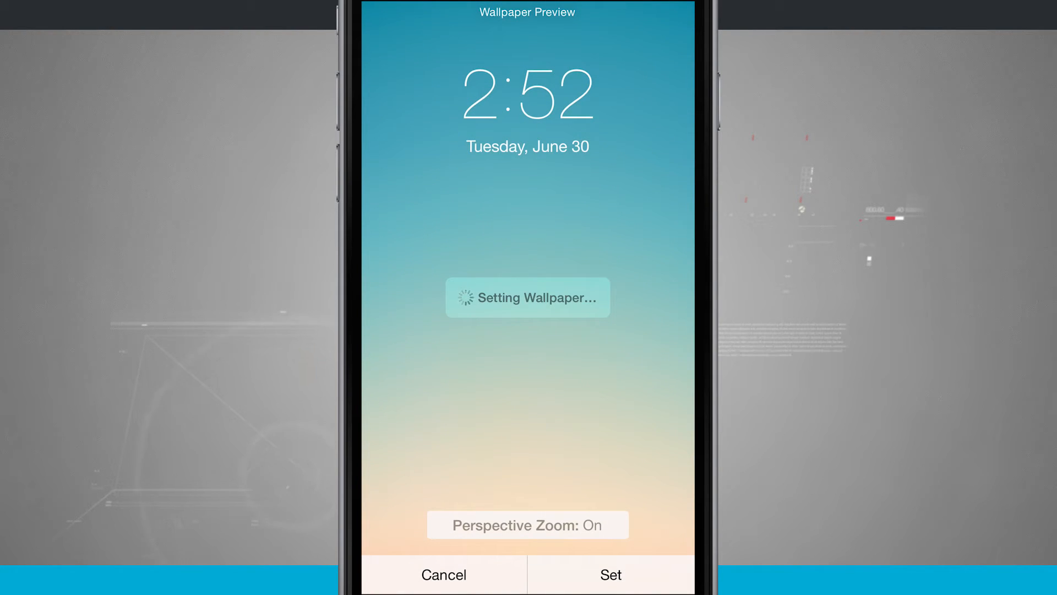
click(610, 574)
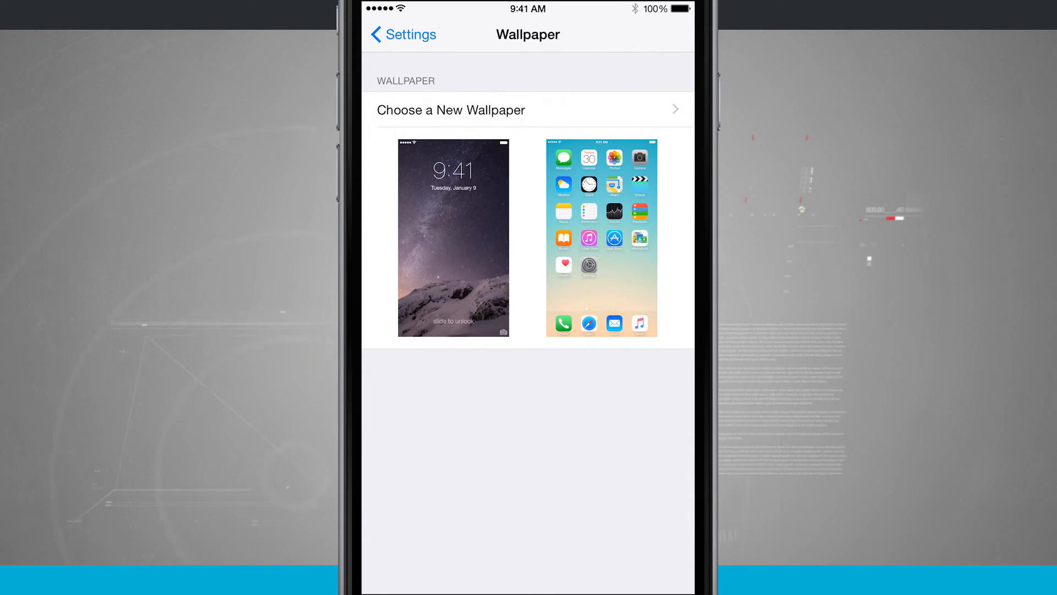
Open the new-wallpaper choices and go into the All Photos album.
click(450, 110)
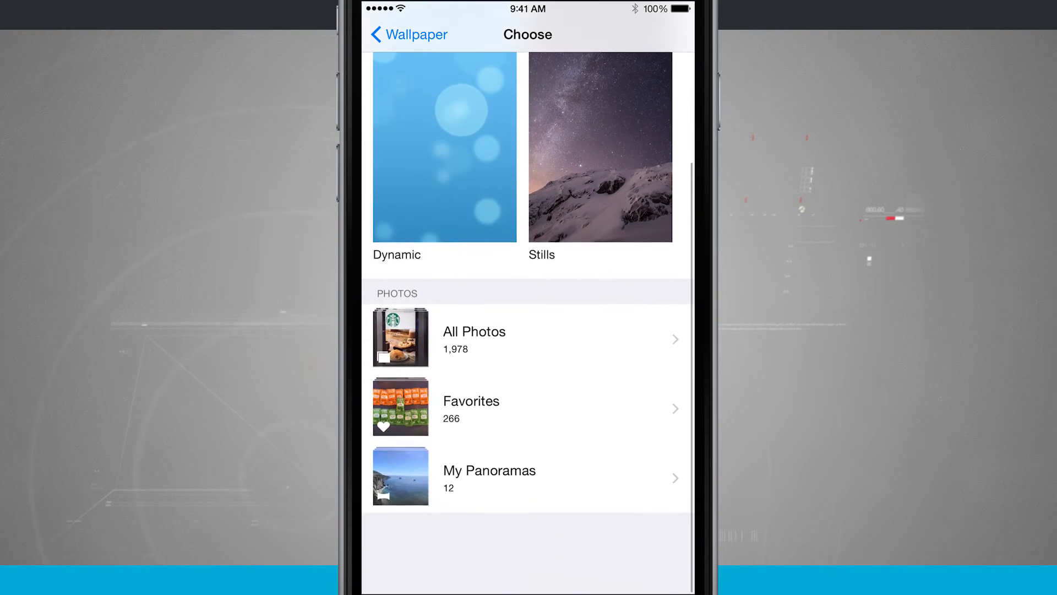
scroll(down, 3)
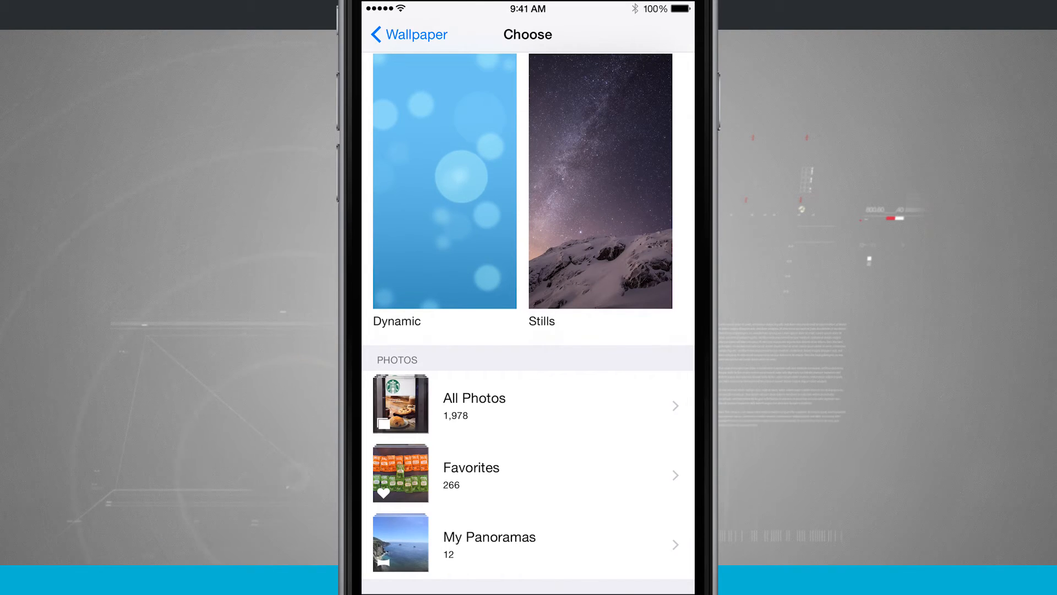
click(474, 404)
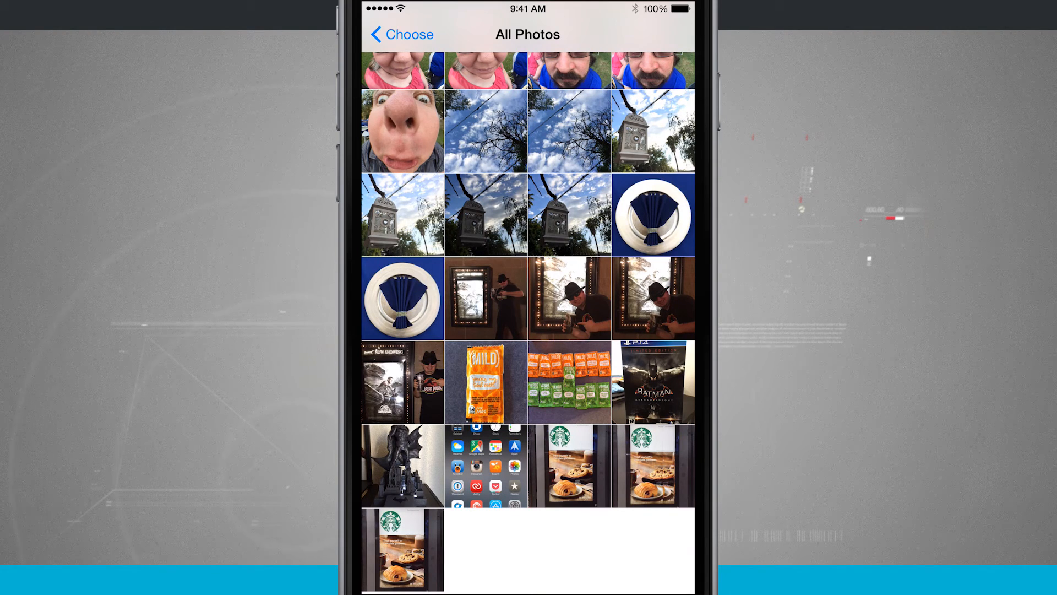
Preview the MILD sauce-packet photo with Perspective Zoom on, set it, and return to Choose.
click(486, 379)
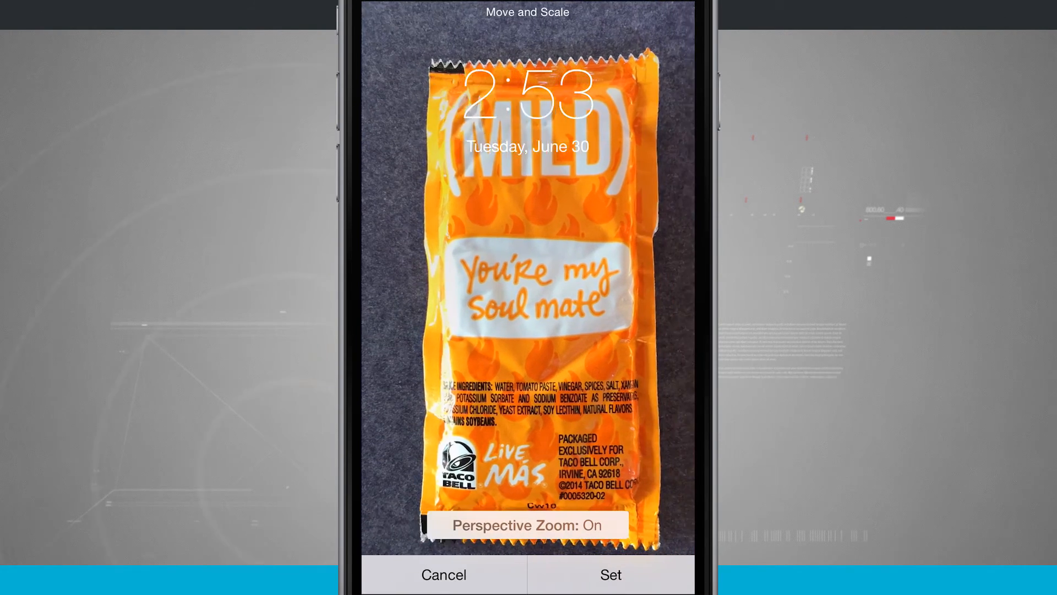
click(527, 525)
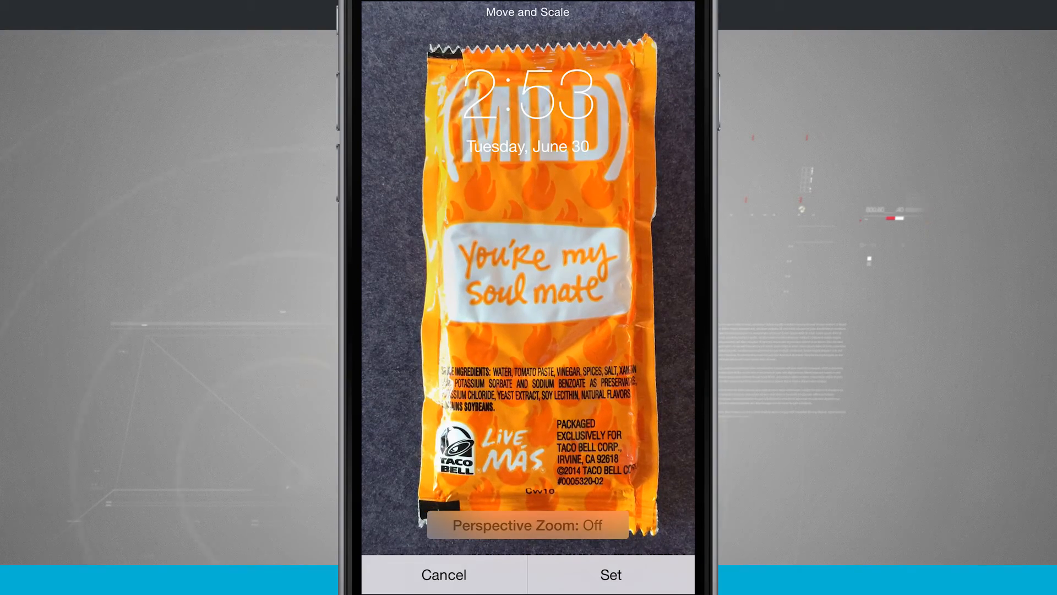
click(527, 525)
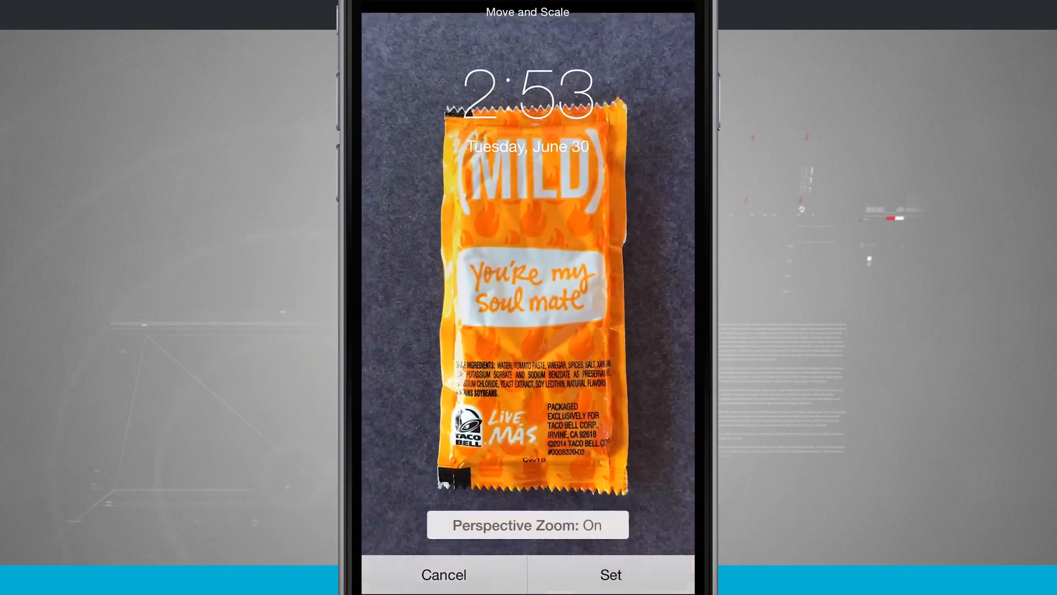
click(527, 525)
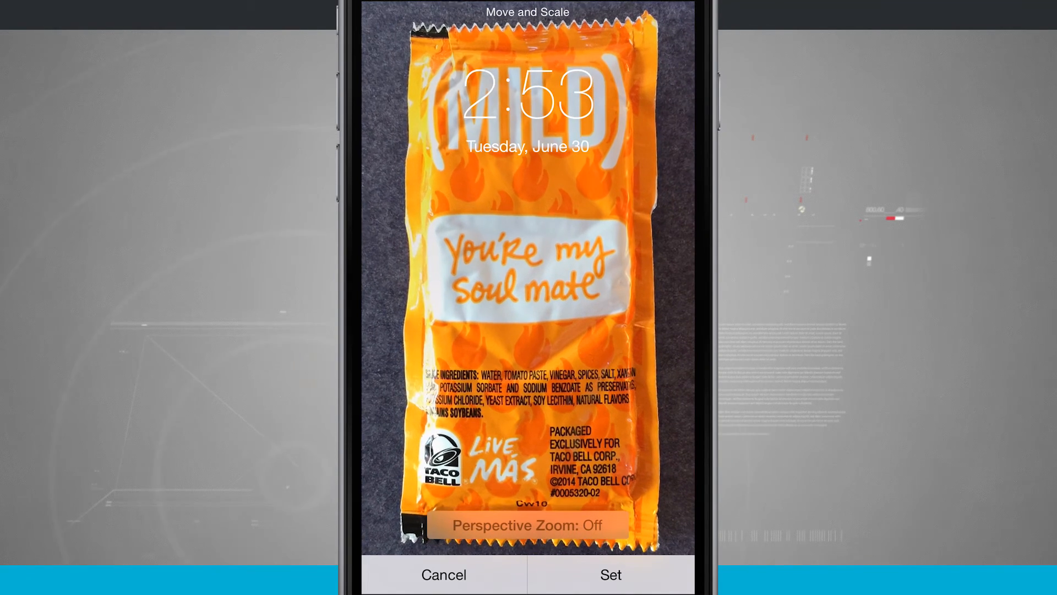
click(528, 524)
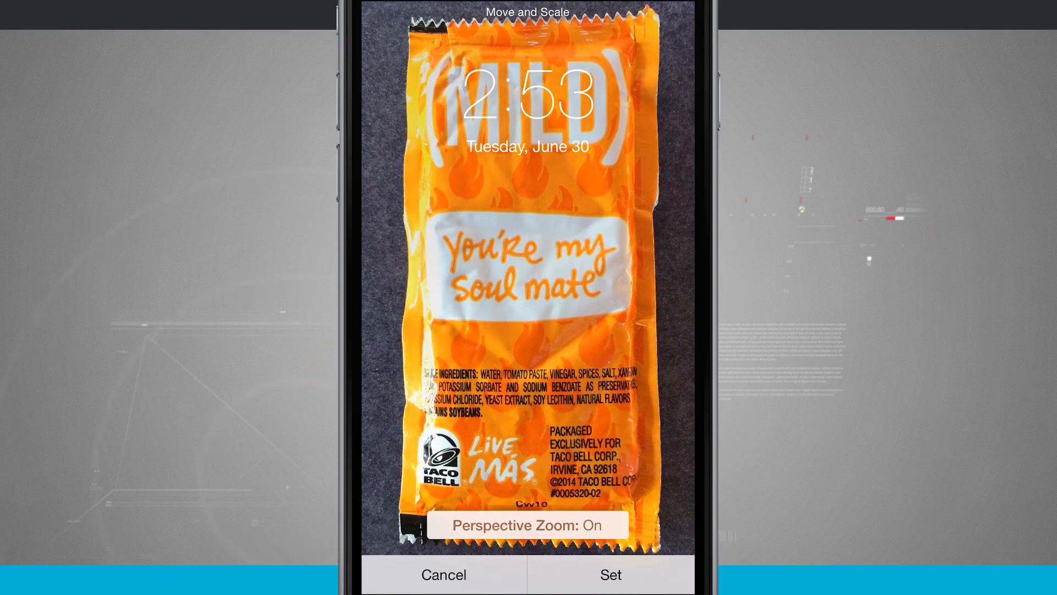
click(609, 574)
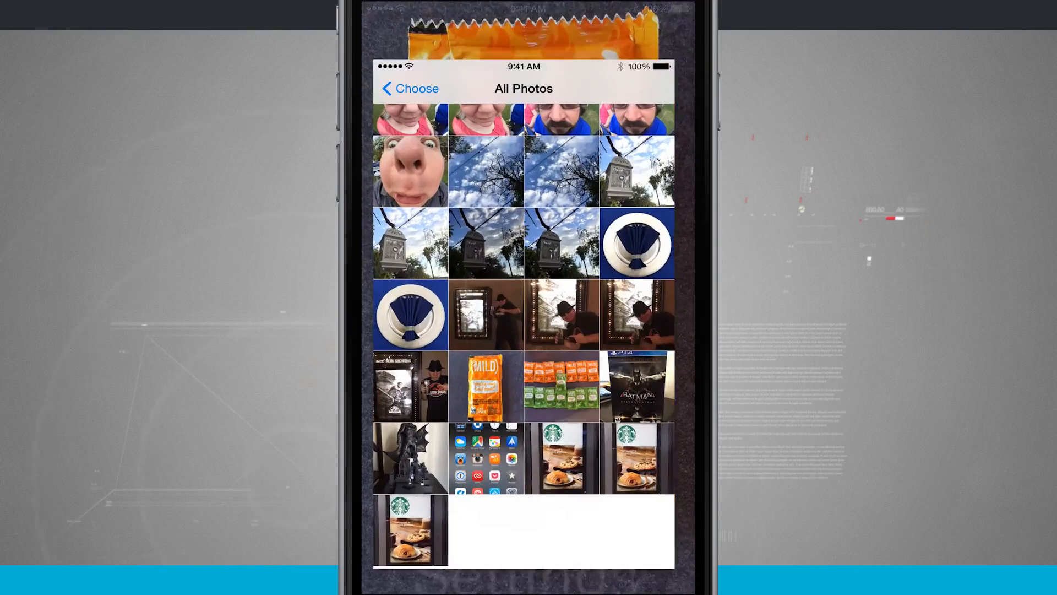
click(409, 88)
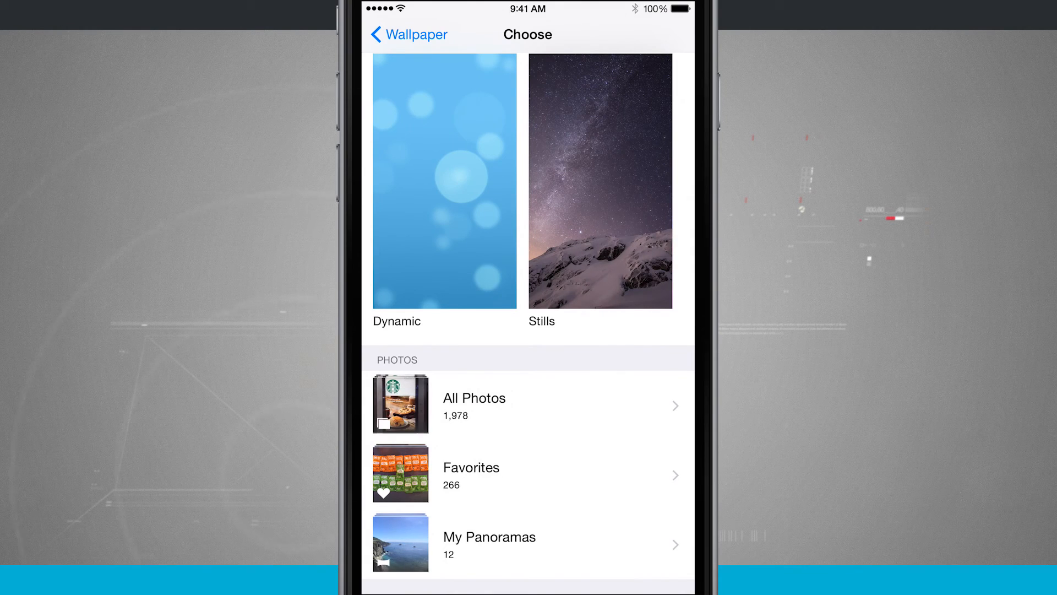